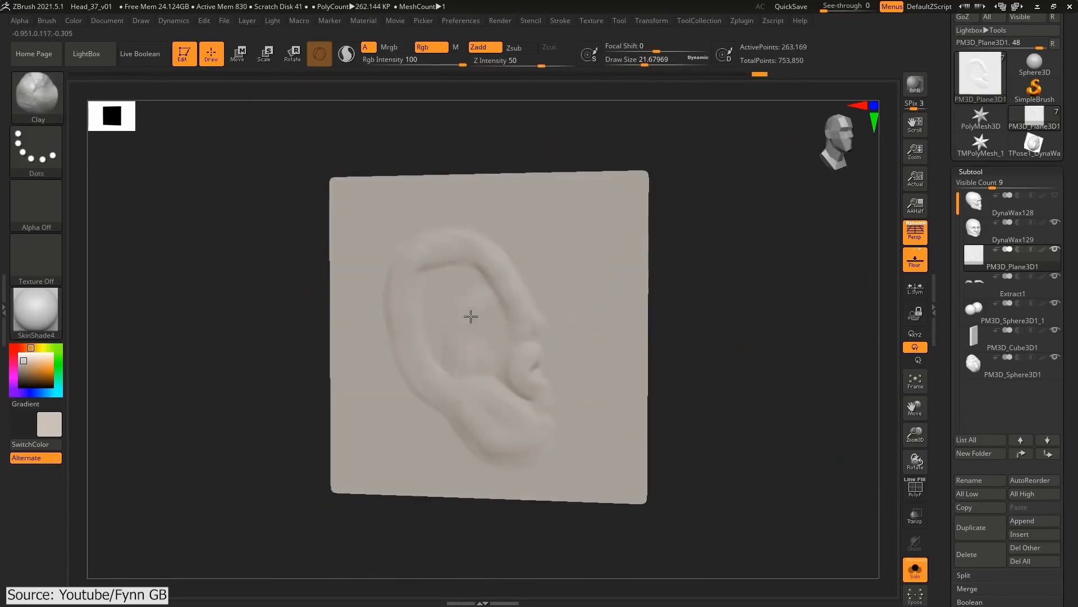
Load the DynaMesh dragon head tool and view it from the side.
{"action": "left_click", "coordinate": [915, 487]}
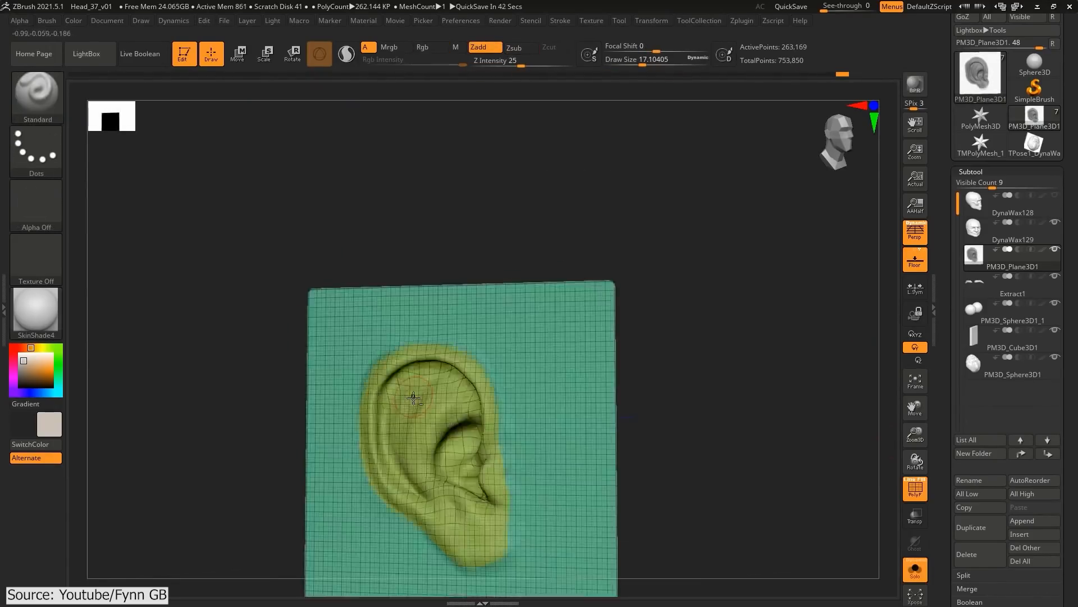
{"action": "left_click", "coordinate": [259, 350]}
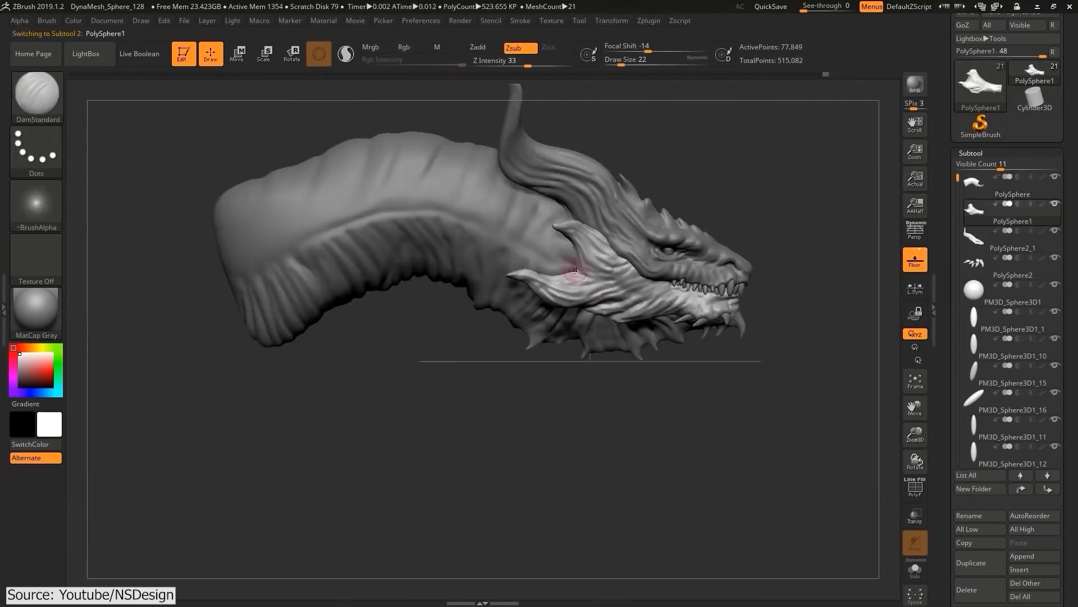
Show the Viewport Overlays popover over the hires alien head scene.
{"action": "left_click", "coordinate": [1011, 237]}
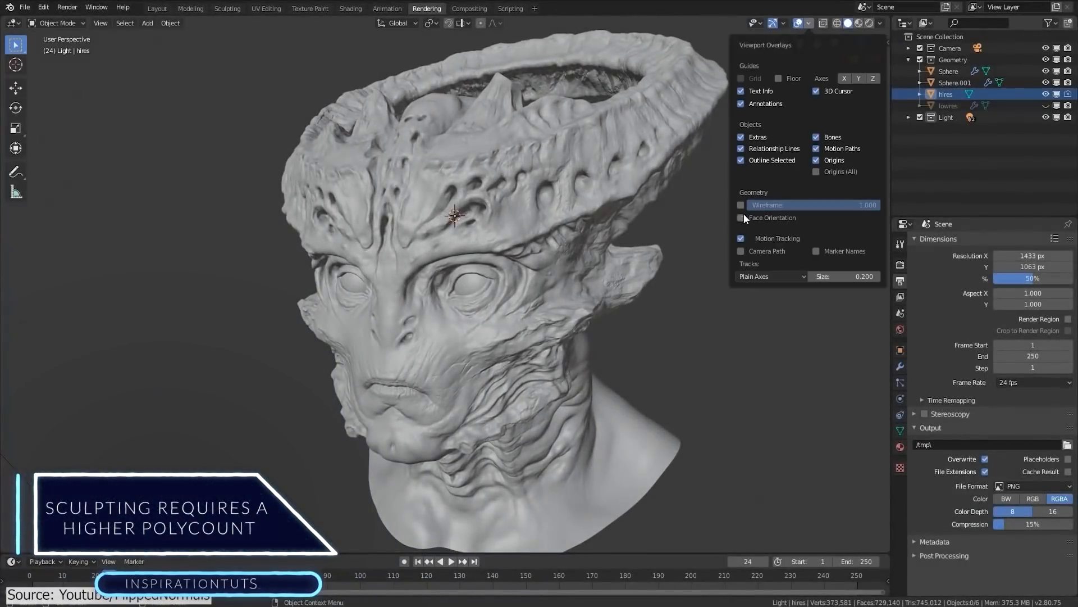
Smooth the raised armour plates on the AlienCreature skin with the Smooth brush.
{"action": "left_click", "coordinate": [740, 204]}
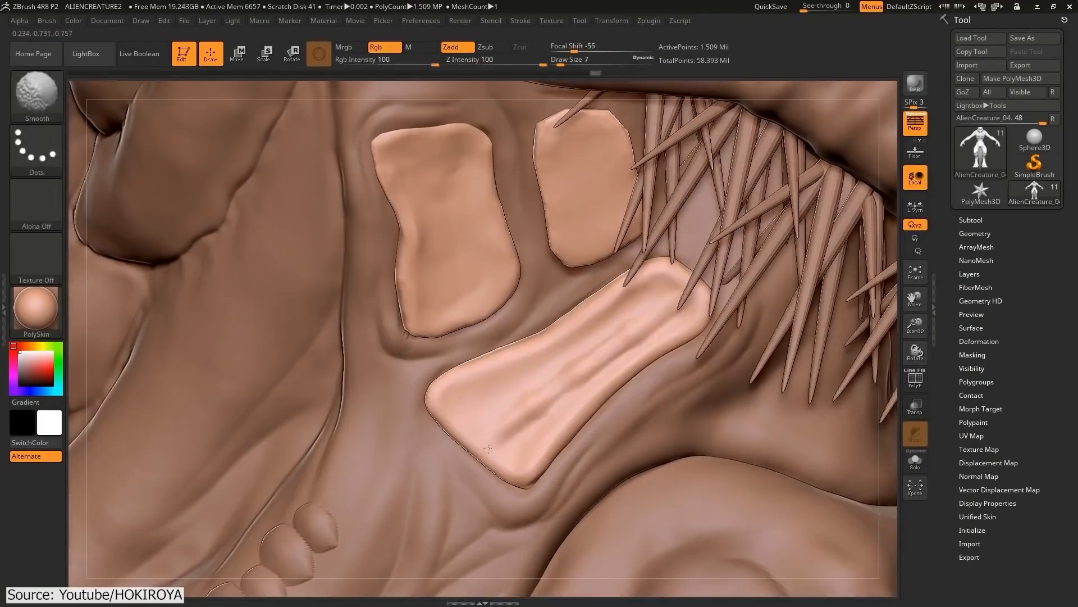
Display the charGodzilla_v271 render in the image viewer window.
{"action": "left_click", "coordinate": [1031, 191]}
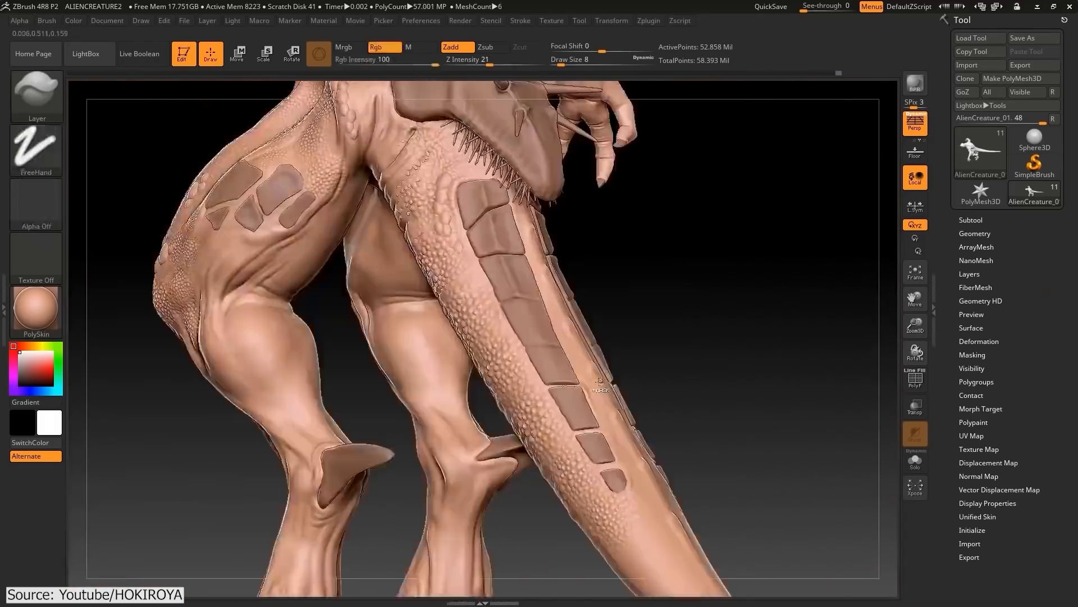
{"action": "left_click", "coordinate": [46, 21]}
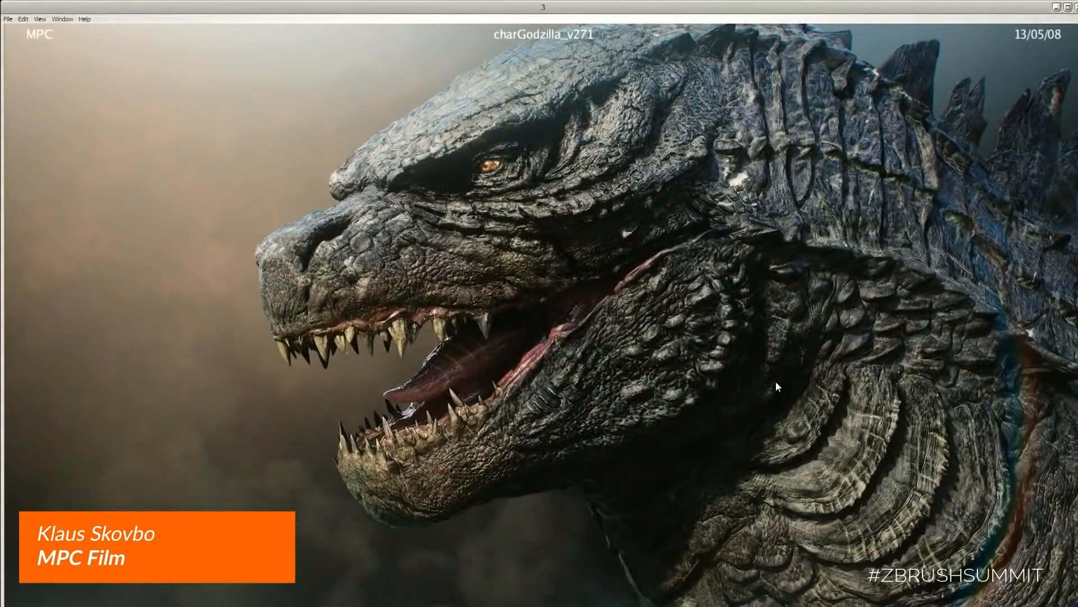
{"action": "mouse_move", "coordinate": [1059, 10]}
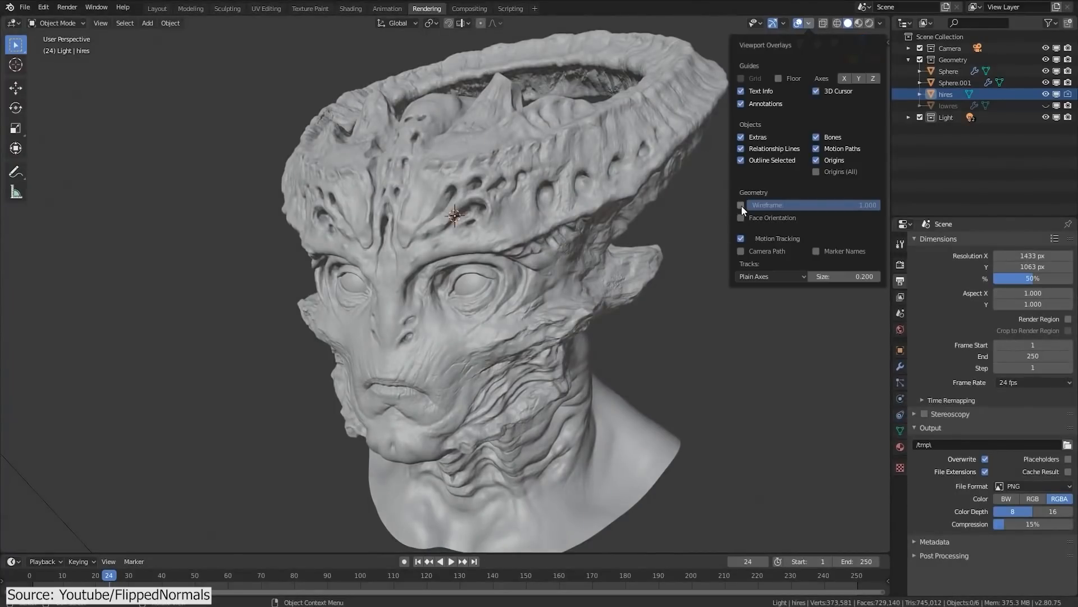
Enable the wireframe overlay on the alien head, then load creature_high with its level-7 Multires modifier.
{"action": "left_click", "coordinate": [742, 205]}
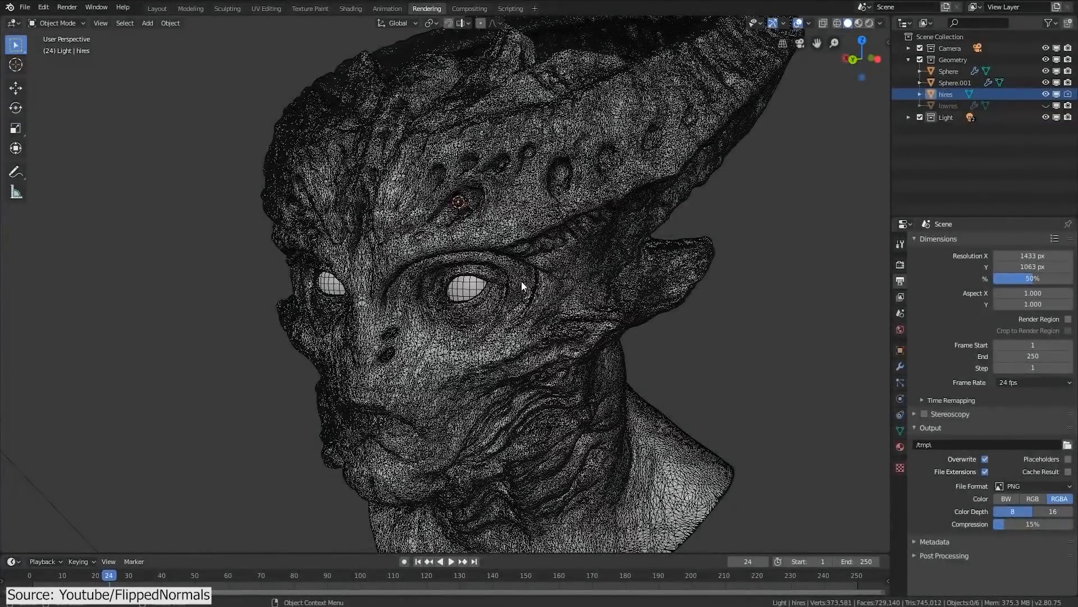
{"action": "left_click_drag", "start_coordinate": [482, 276], "coordinate": [412, 275]}
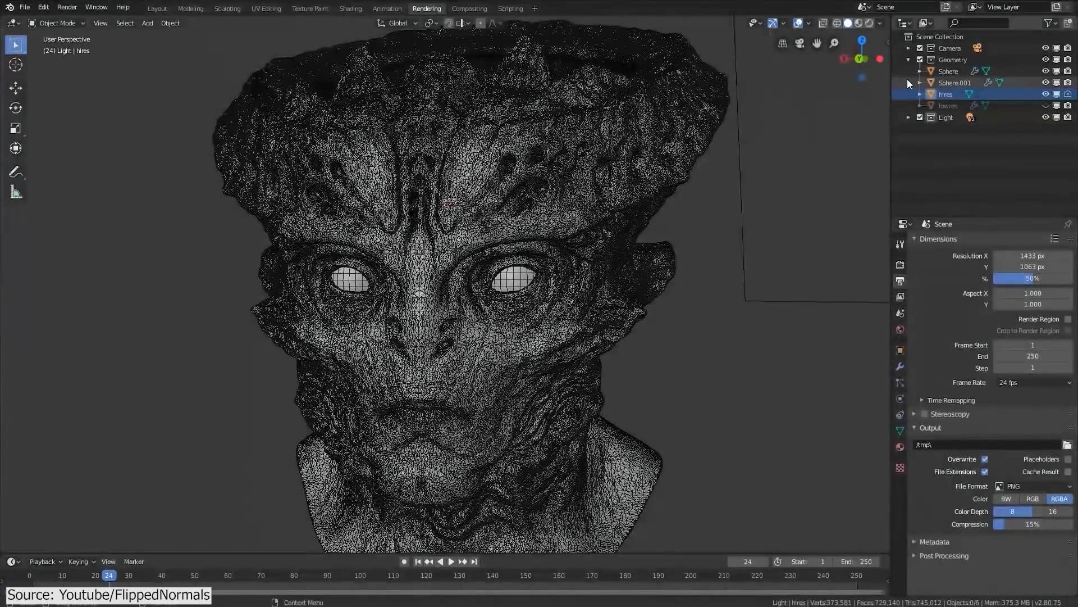
{"action": "left_click", "coordinate": [1043, 105]}
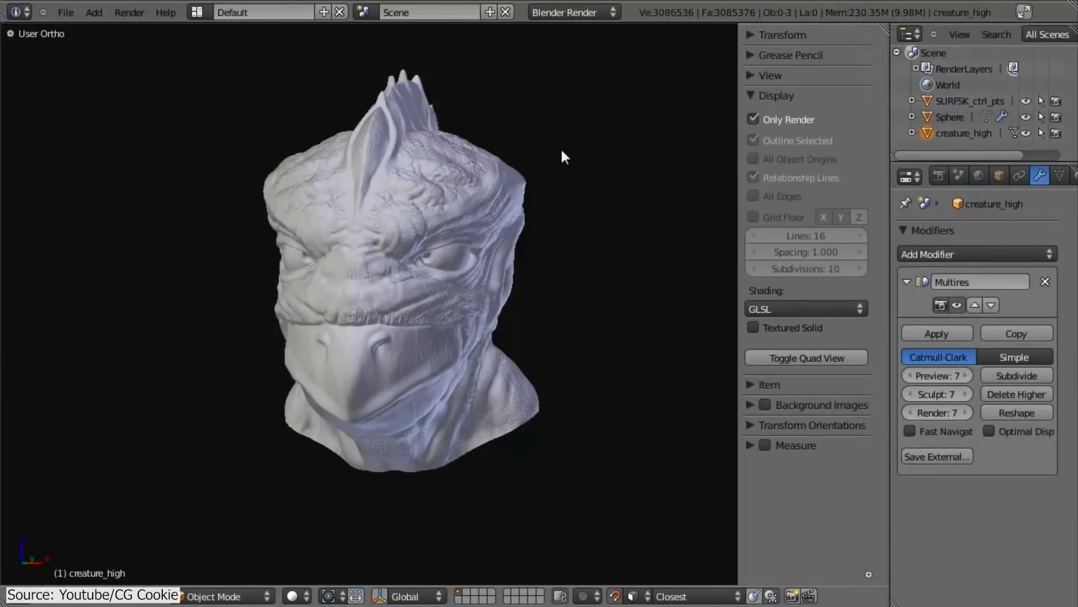
Remove doubles, bake a Normals map Selected to Active, then load the shell.head scene.
{"action": "key", "text": "Tab"}
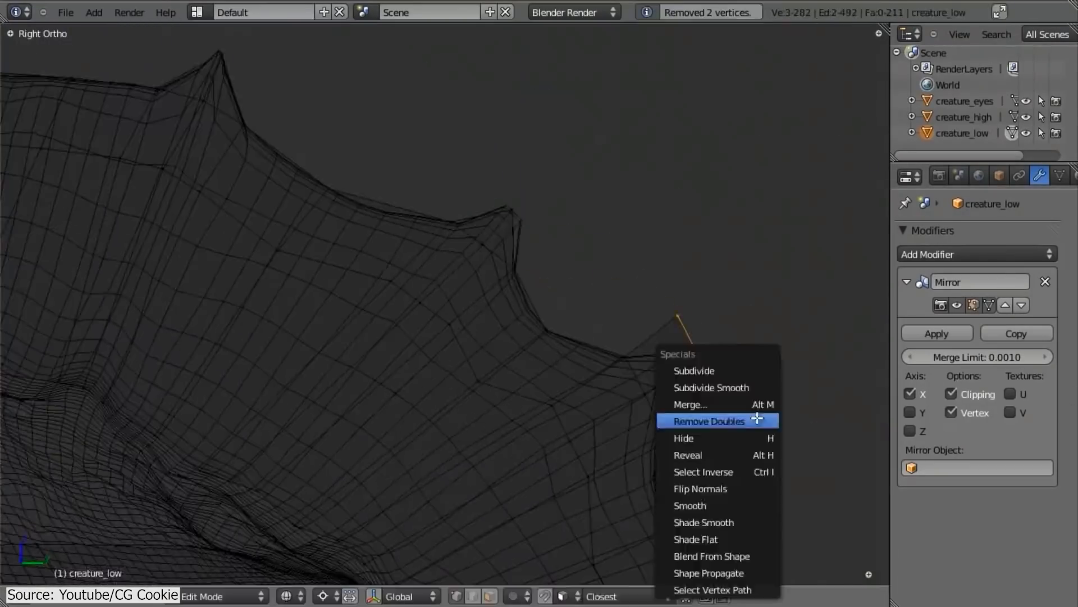
{"action": "left_click", "coordinate": [708, 421]}
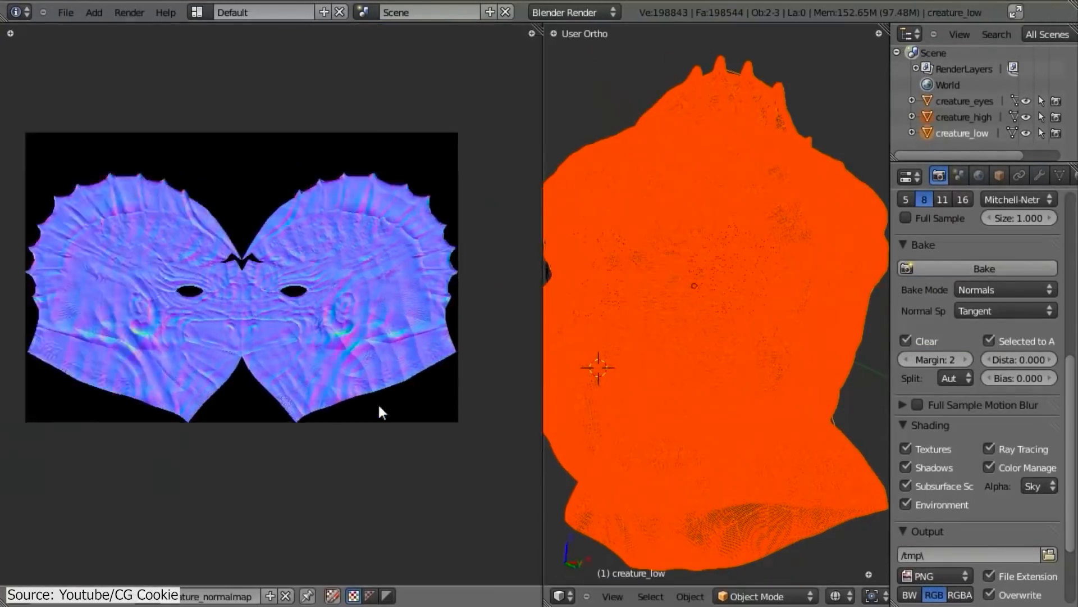
{"action": "left_click", "coordinate": [997, 175]}
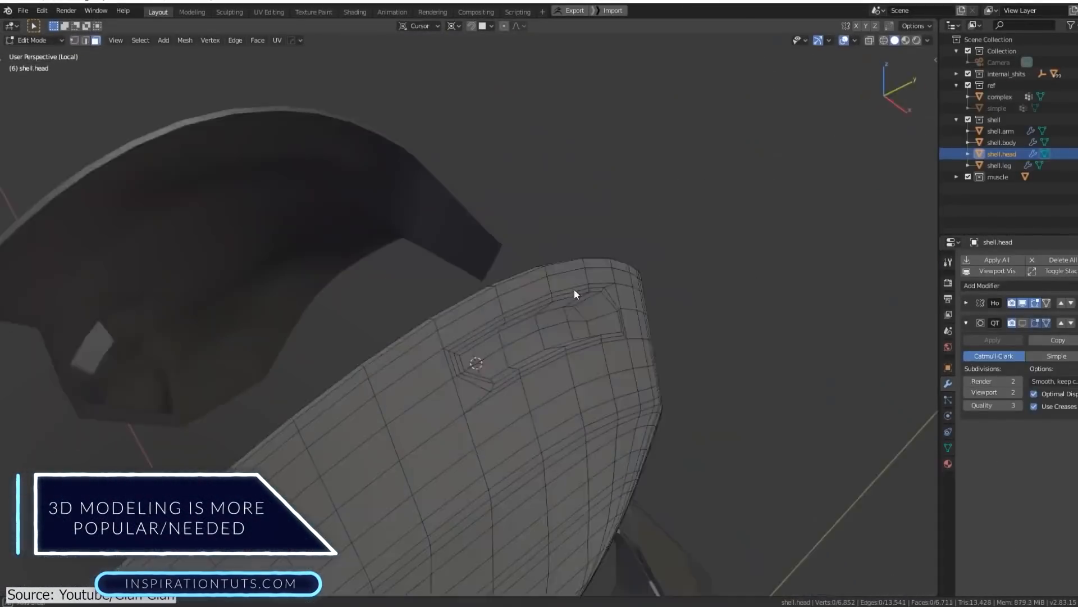
Fill new quad faces on Circle.001 and move their edges along Z onto the sculpt.
{"action": "key", "text": "Tab"}
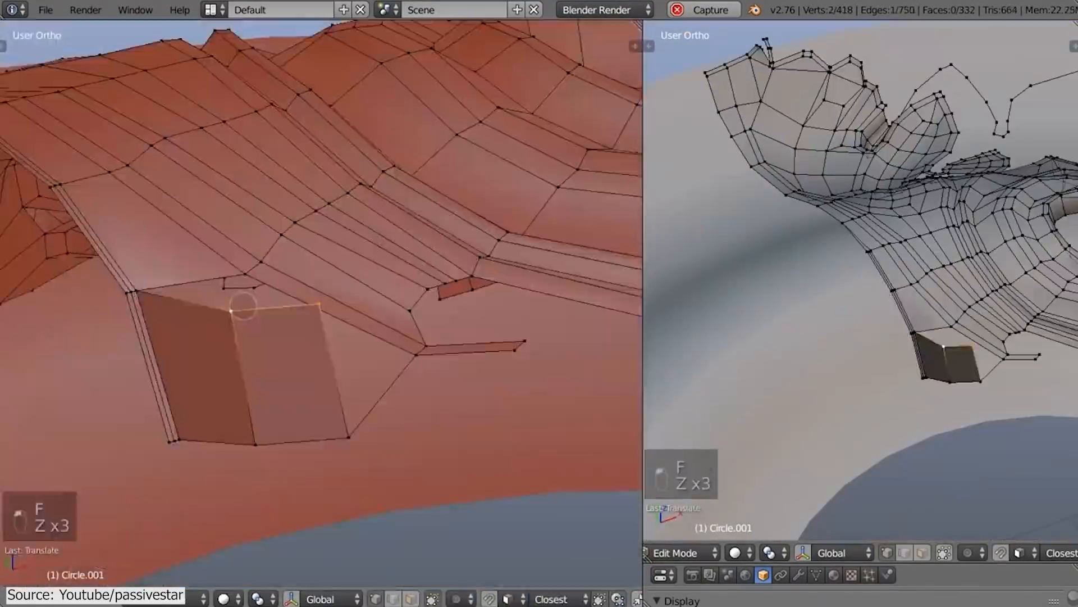
Add quad strips to Circle.001 and grab vertices onto the leaf ornament's lower lobes.
{"action": "key", "text": "Tab"}
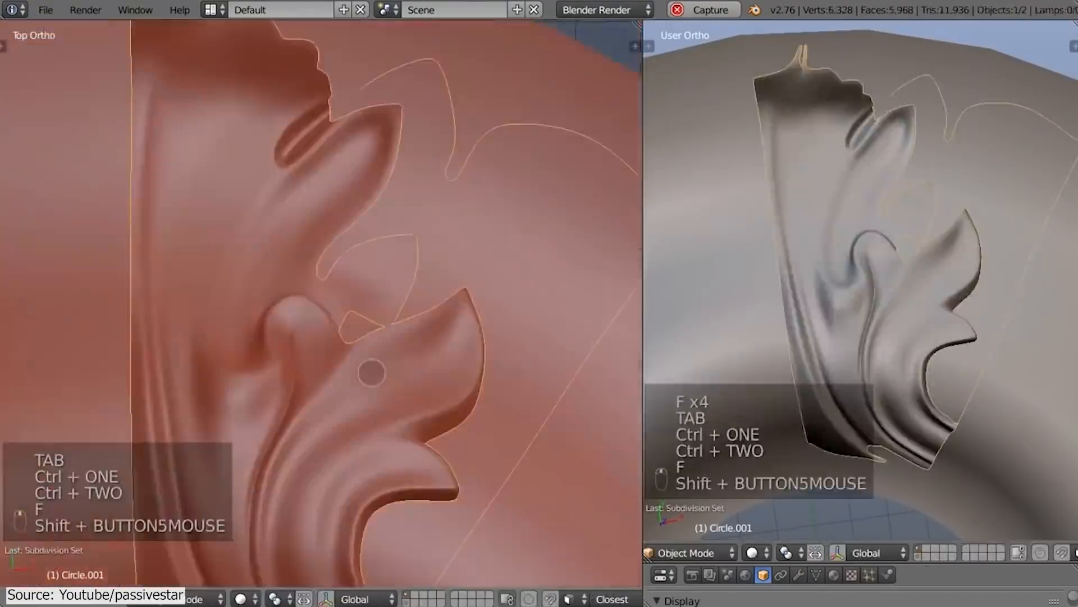
{"action": "key", "text": "Tab"}
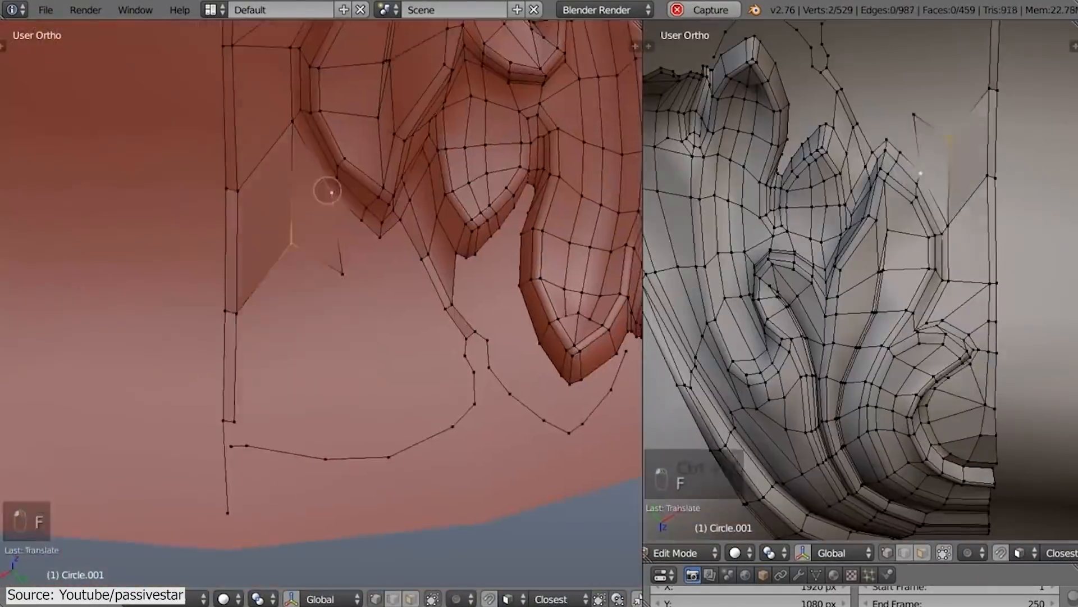
{"action": "key", "text": "g"}
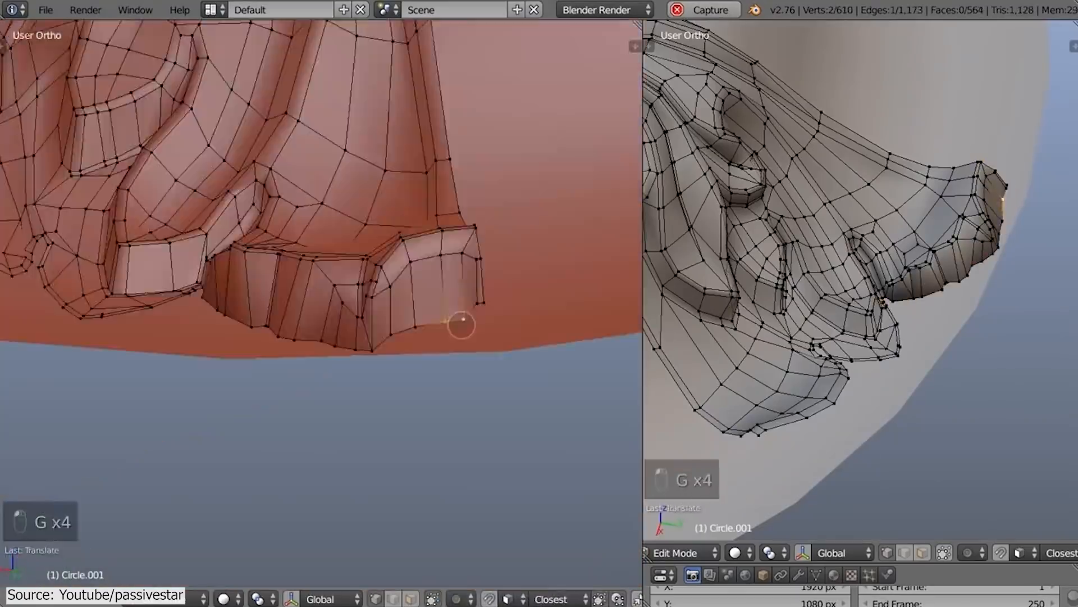